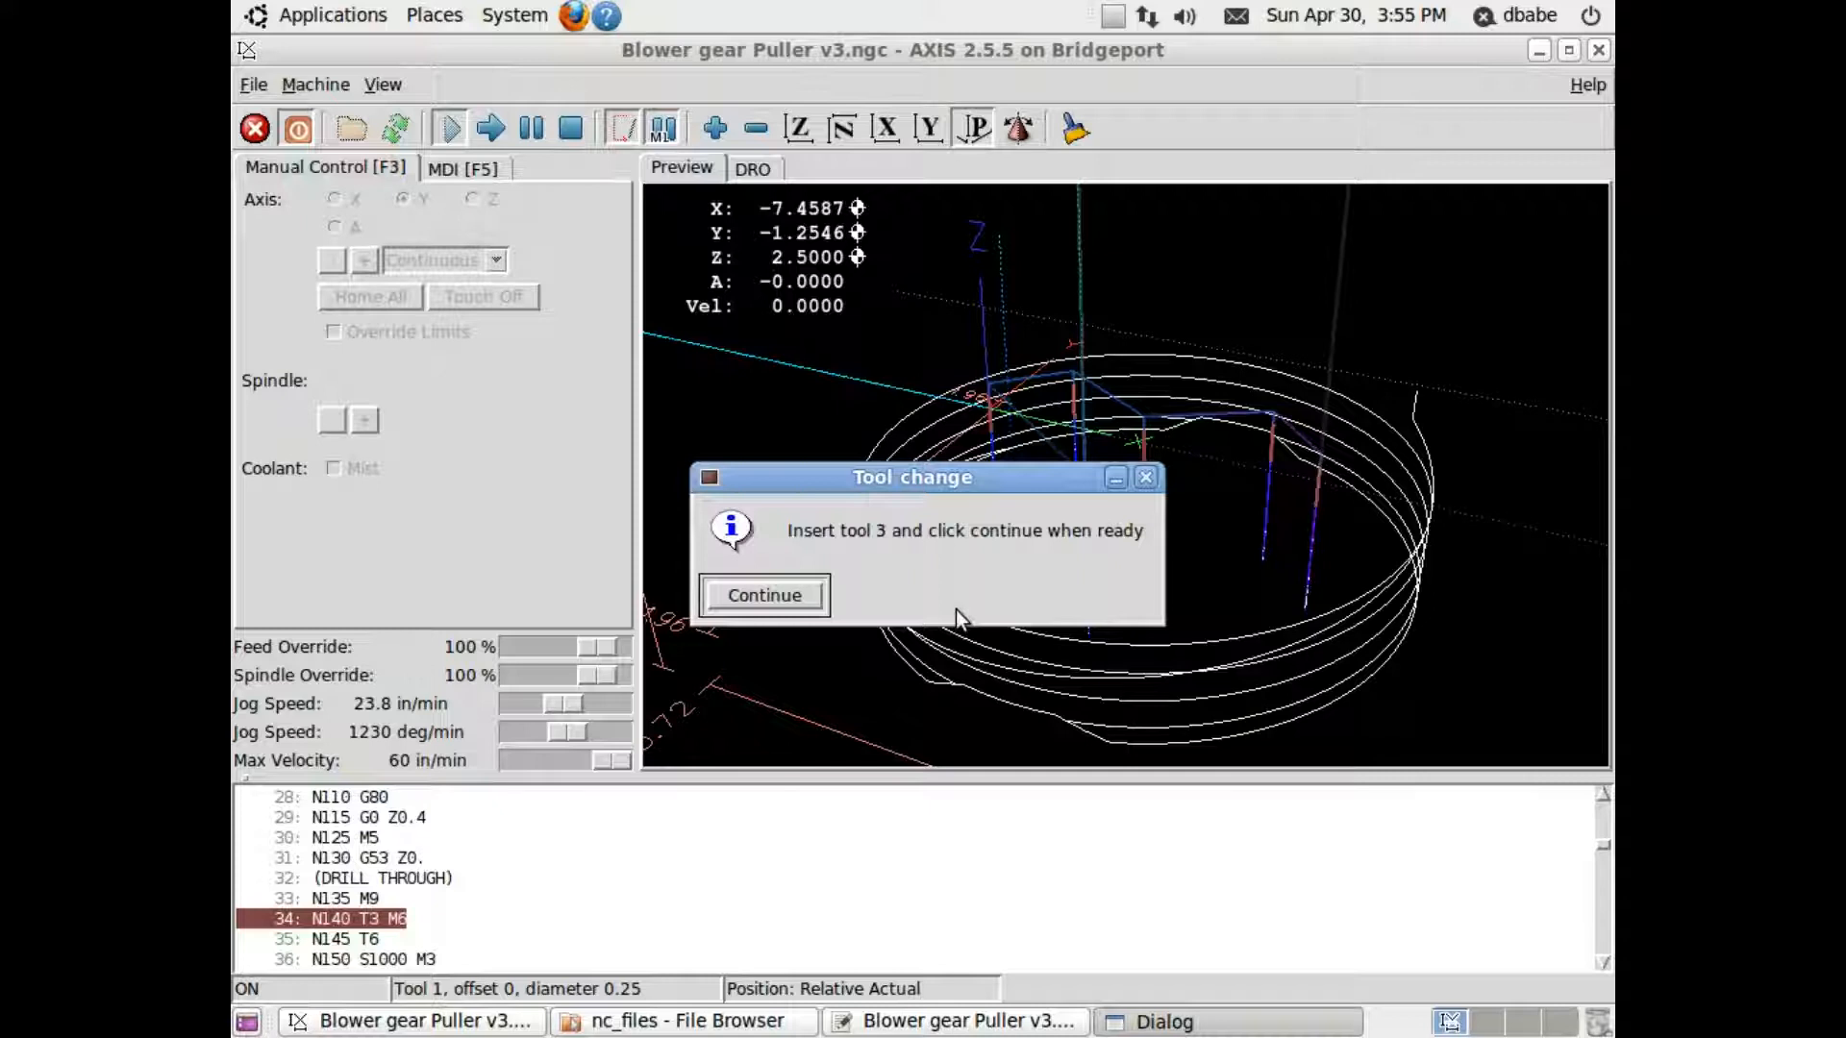
Acknowledge inserting tool 3 so the program resumes peck drilling at line 42.
left_click(762, 594)
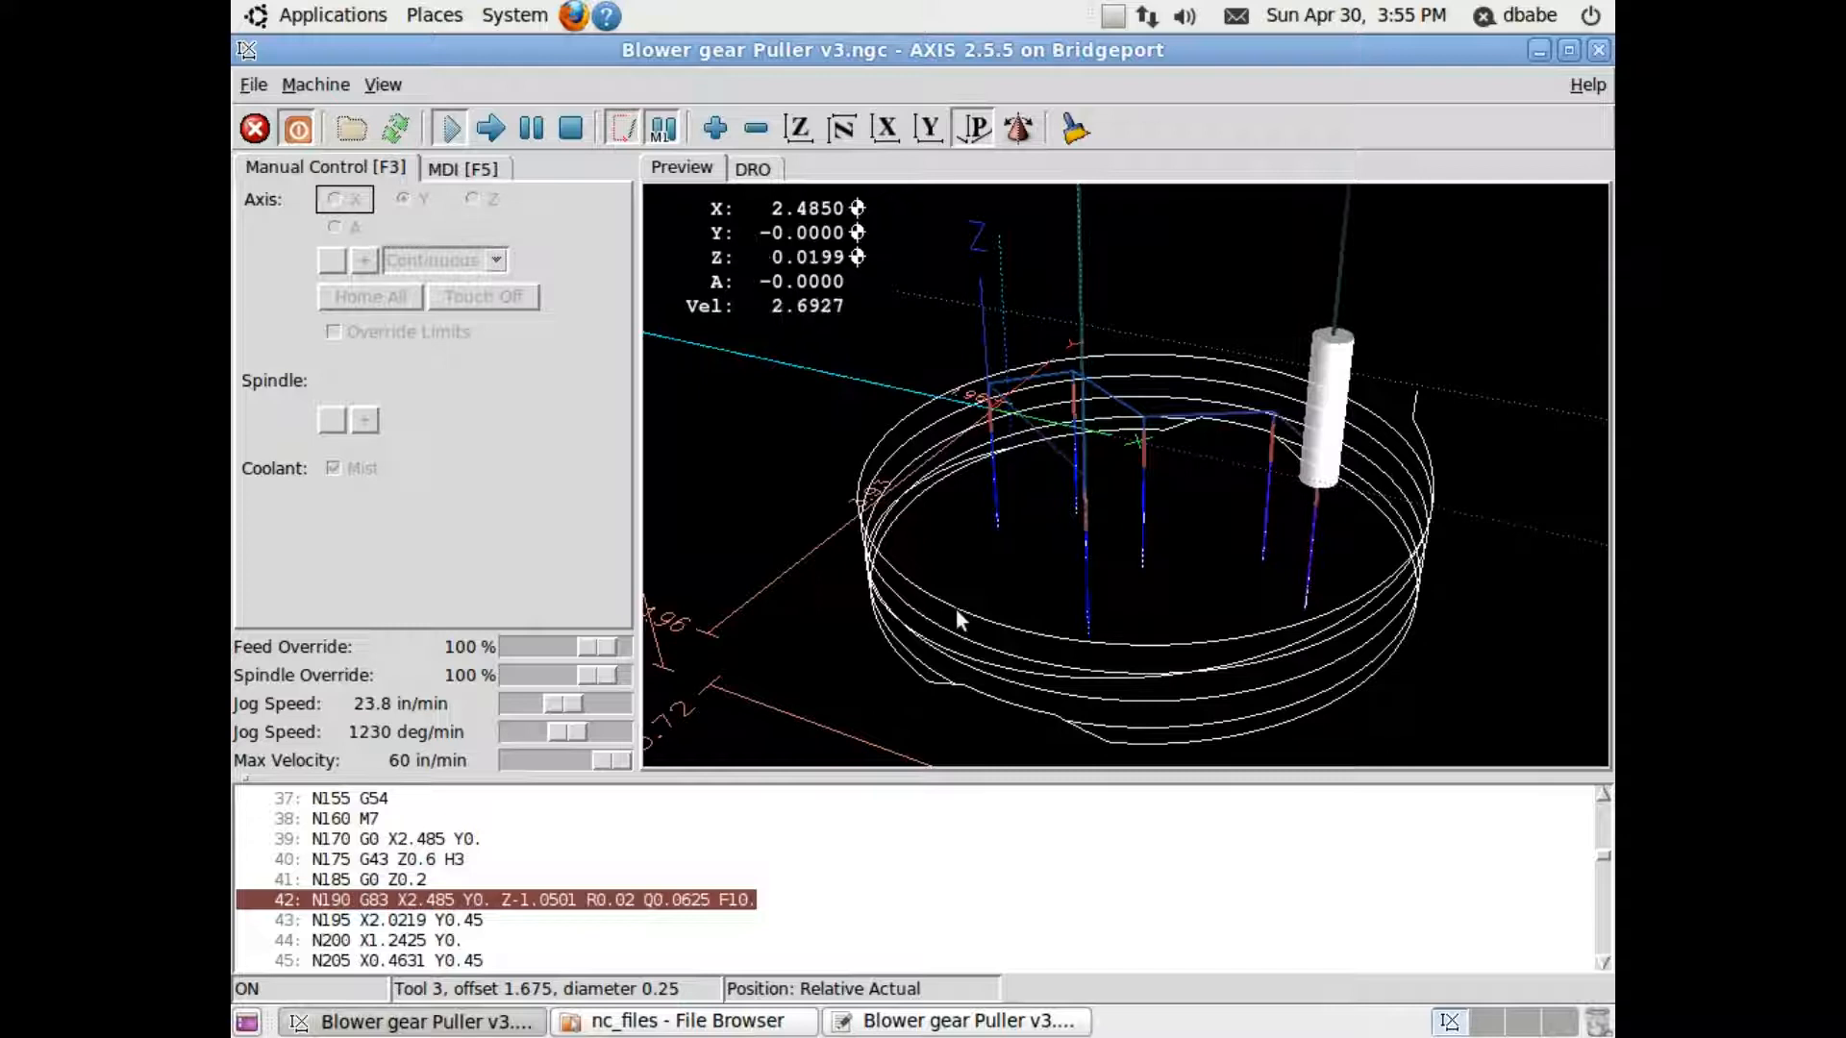